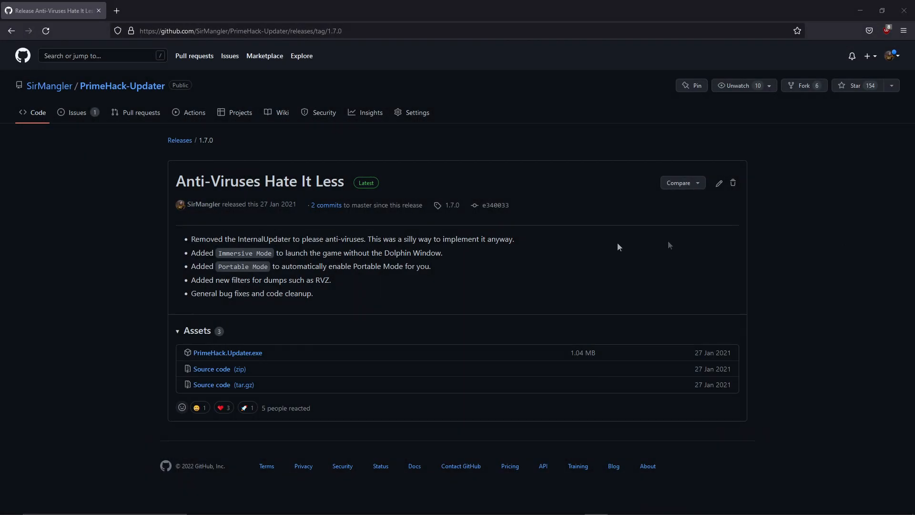
Step: Download PrimeHack.Updater.exe from the 1.7.0 release assets and show it in its folder
{"action": "left_click", "coordinate": [228, 353]}
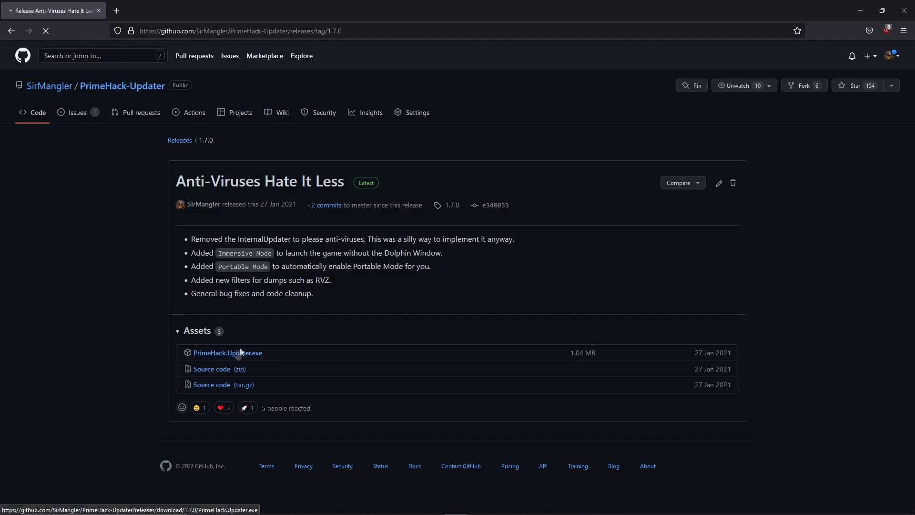
{"action": "left_click", "coordinate": [228, 353]}
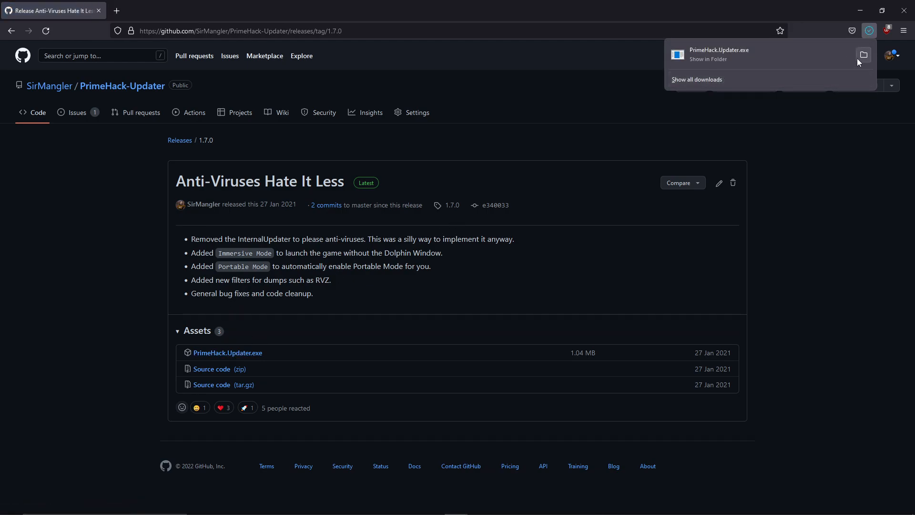
{"action": "left_click", "coordinate": [863, 54]}
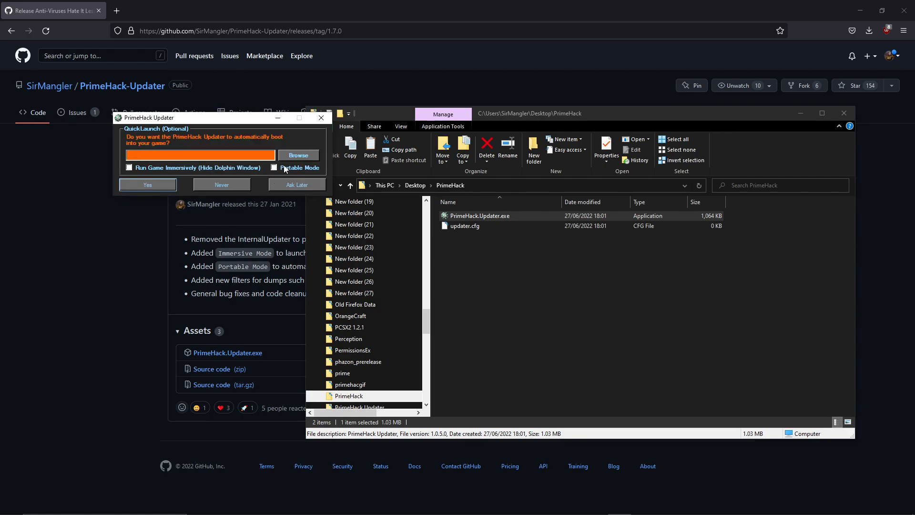
Step: Install PrimeHack in Portable Mode through the updater's QuickLaunch prompt
{"action": "left_click", "coordinate": [274, 167]}
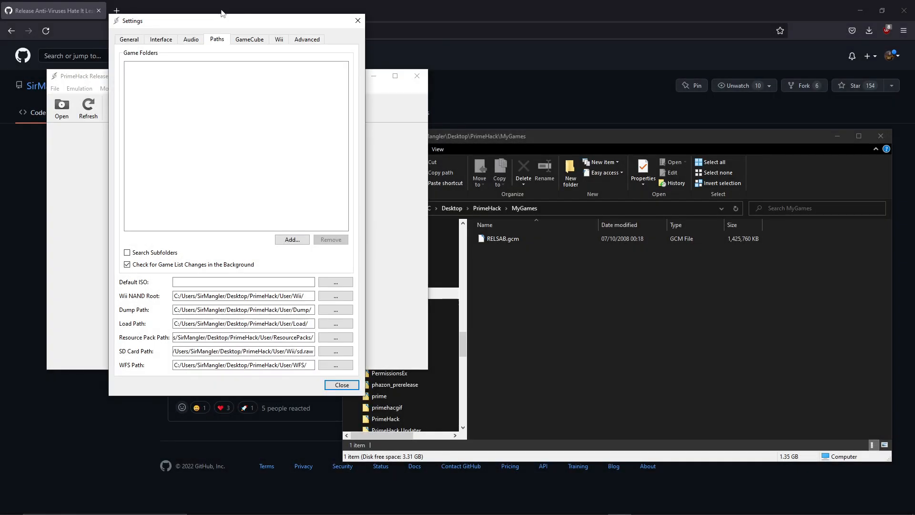
Step: Add the MyGames folder under Config > Paths as a game folder
{"action": "left_click", "coordinate": [292, 240]}
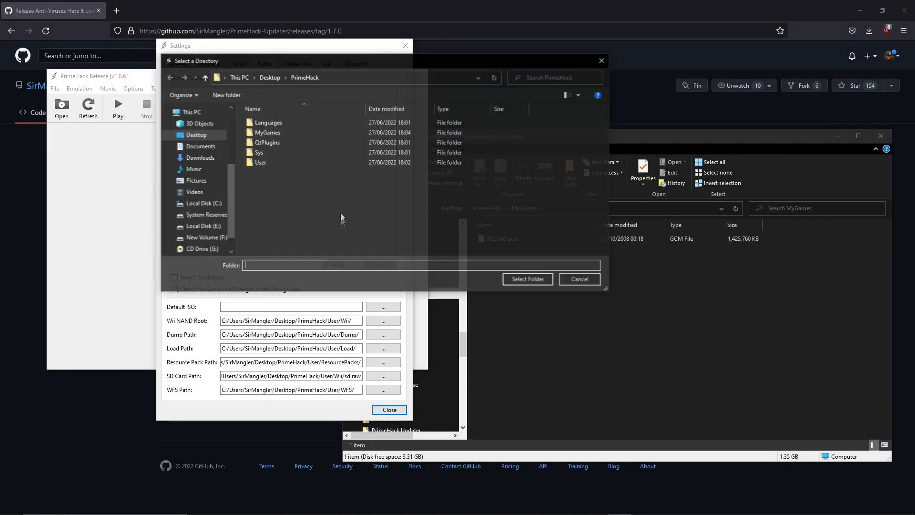
{"action": "left_click", "coordinate": [267, 132]}
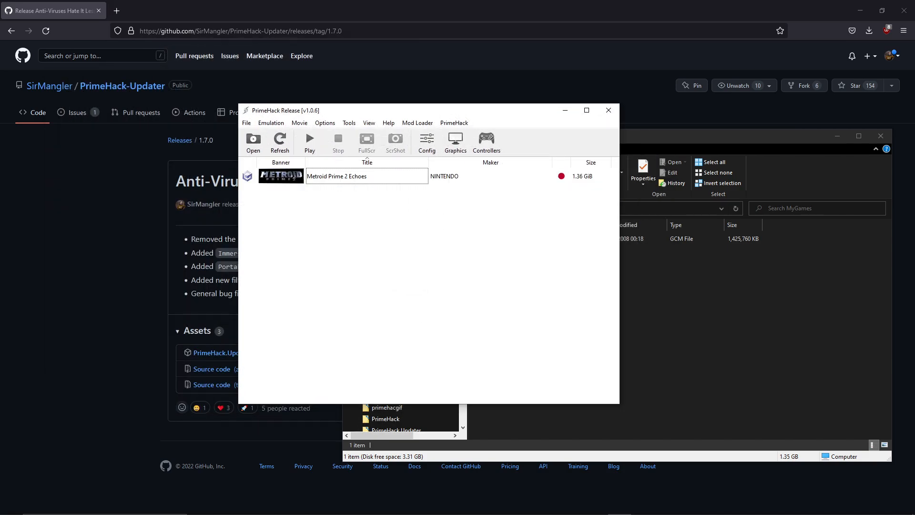
Step: Open Controller Settings, where Wii Remote 1 uses the Metroid (Wii Remote) profile
{"action": "left_click", "coordinate": [486, 137]}
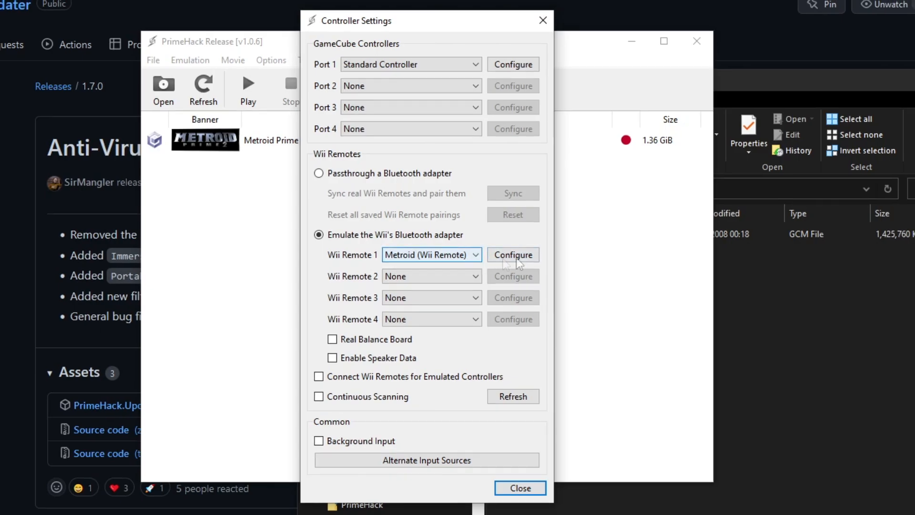
Step: Review Wii Remote 1's mapping, set GameCube Port 1 to Metroid Controller, and close
{"action": "left_click", "coordinate": [513, 254]}
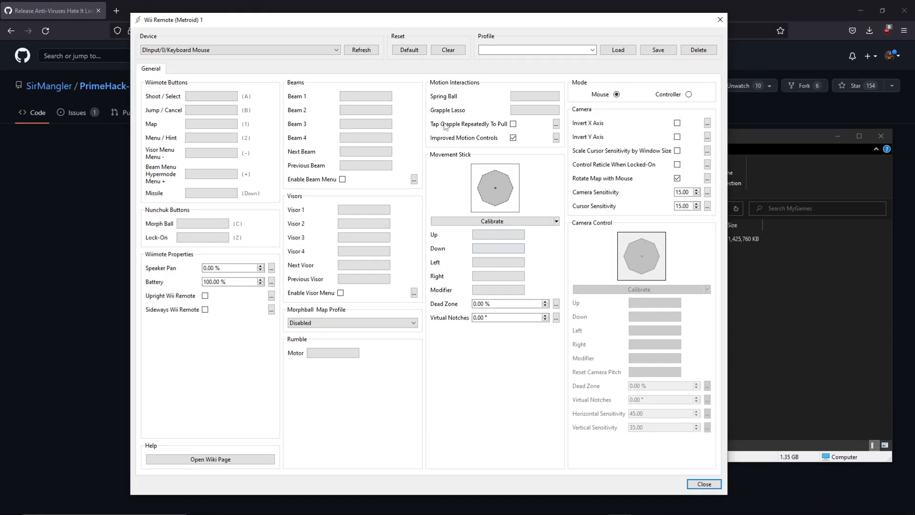
{"action": "left_click", "coordinate": [409, 50]}
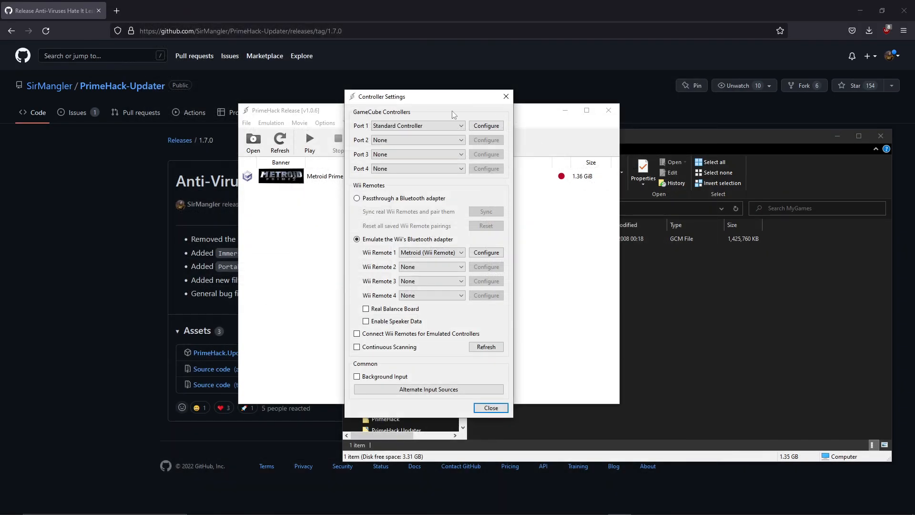
{"action": "left_click", "coordinate": [418, 126]}
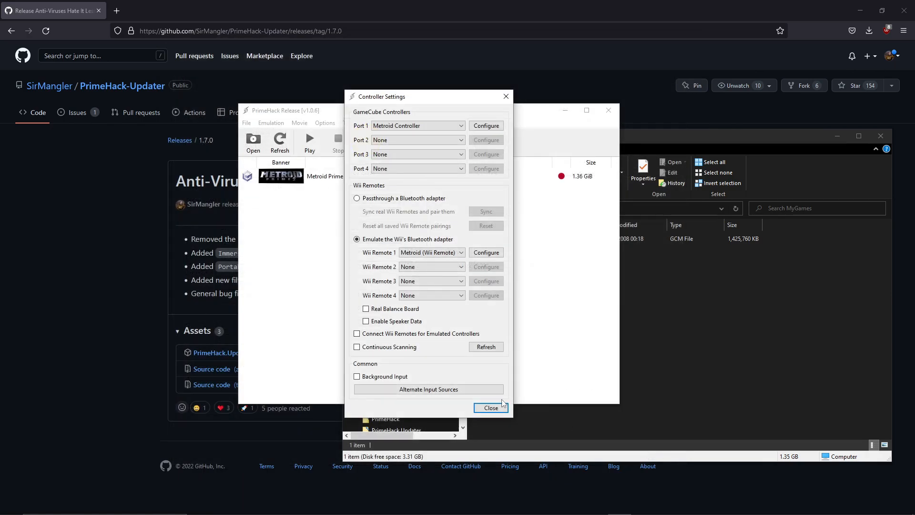
{"action": "left_click", "coordinate": [490, 407]}
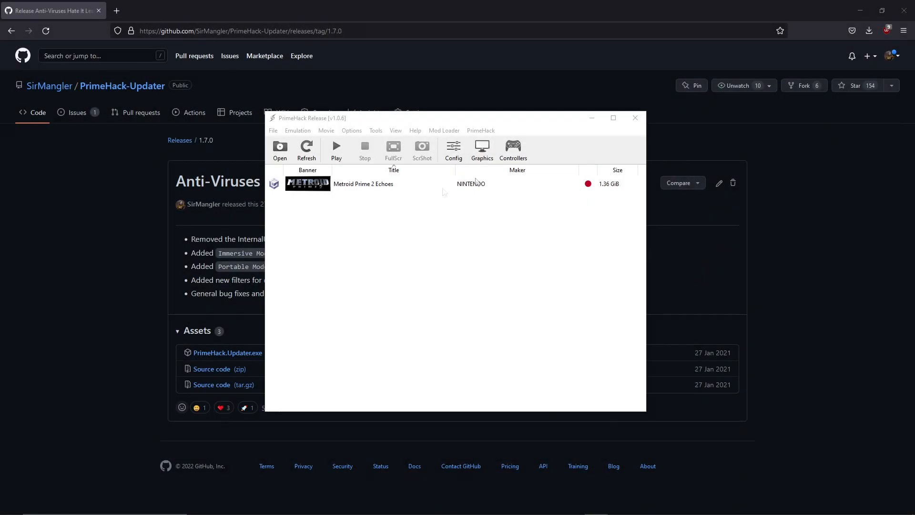
Step: Set Internal Resolution to 3x Native (1080p) and Field of View to 100
{"action": "left_click", "coordinate": [482, 147]}
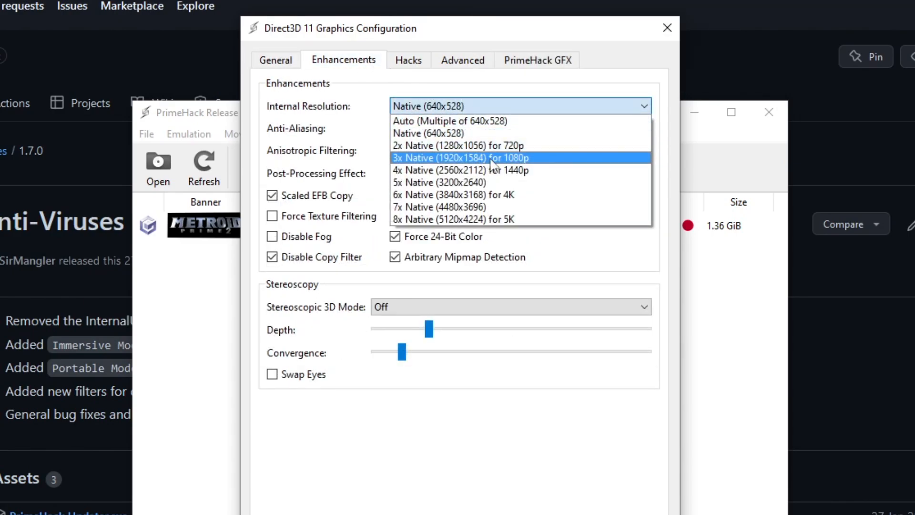
{"action": "left_click", "coordinate": [537, 60]}
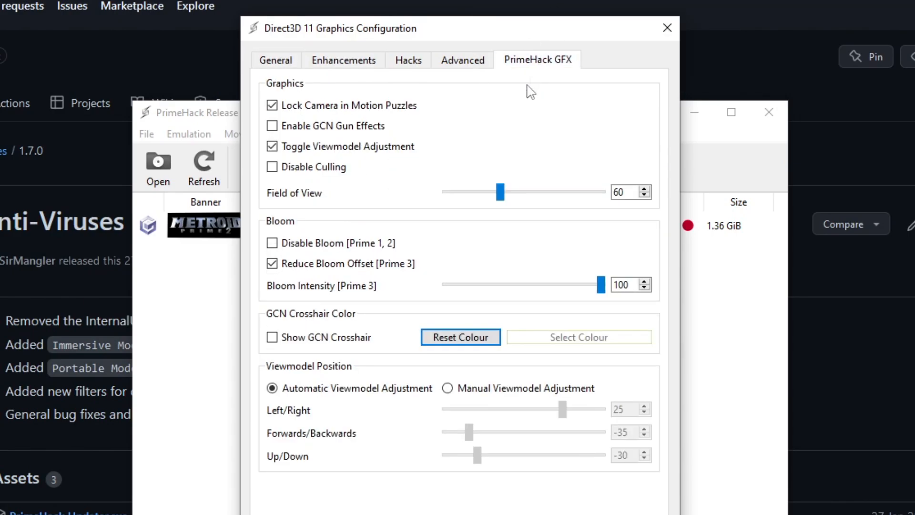
{"action": "left_click_drag", "start_coordinate": [500, 191], "coordinate": [508, 192]}
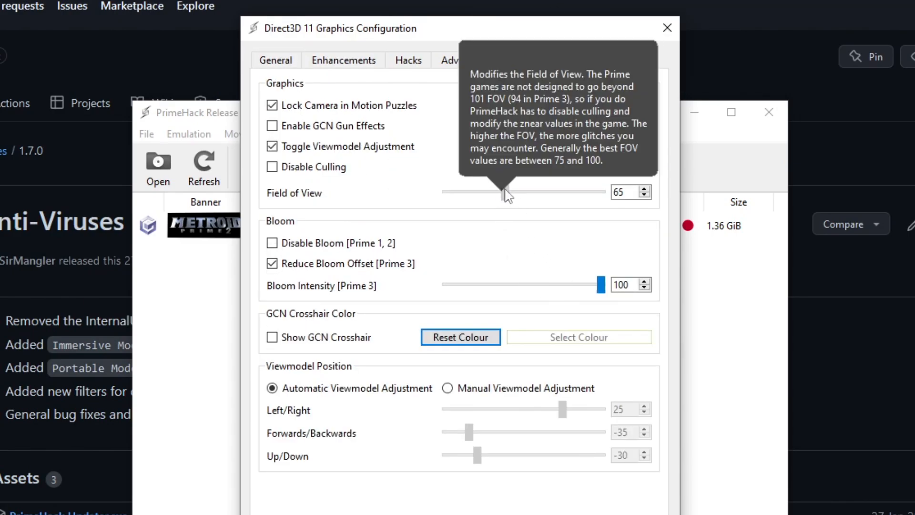
{"action": "left_click_drag", "start_coordinate": [503, 192], "coordinate": [537, 191]}
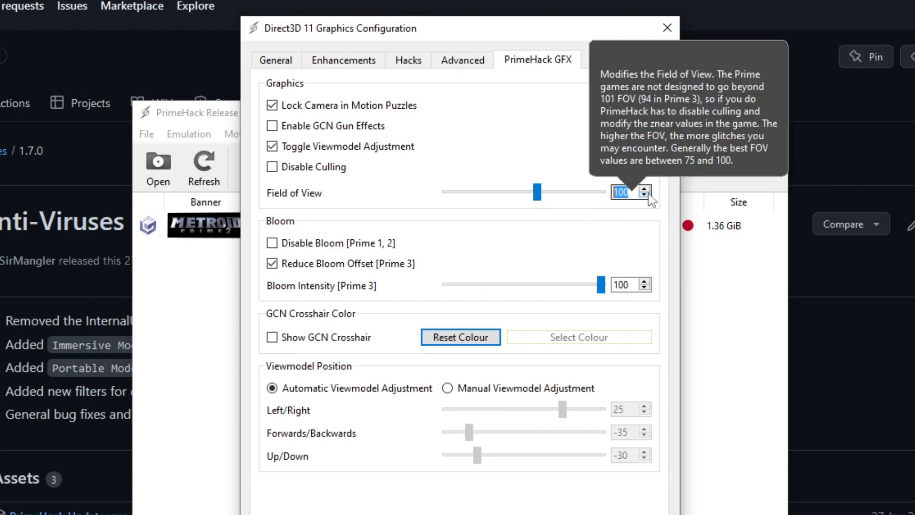
Step: Close the graphics settings and open the PrimeHack Wiki from the help menu
{"action": "left_click", "coordinate": [667, 28]}
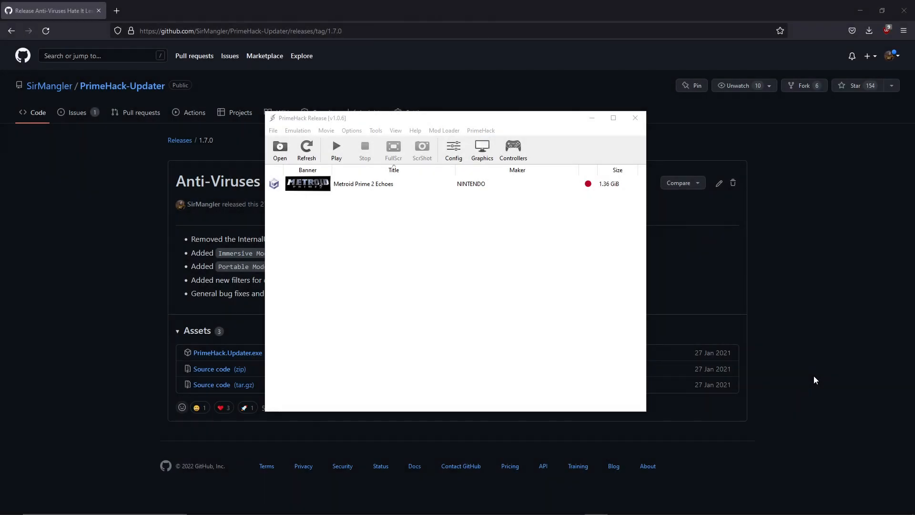
{"action": "left_click", "coordinate": [480, 130]}
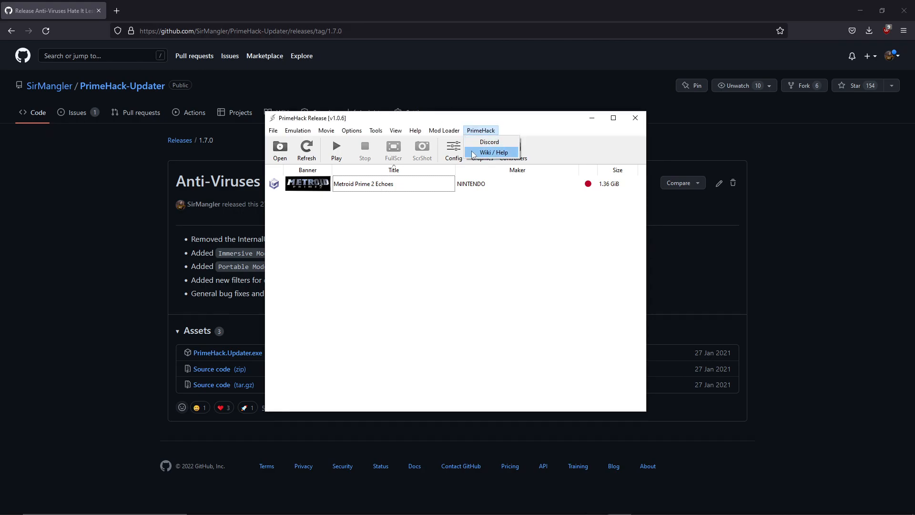
{"action": "left_click", "coordinate": [493, 152]}
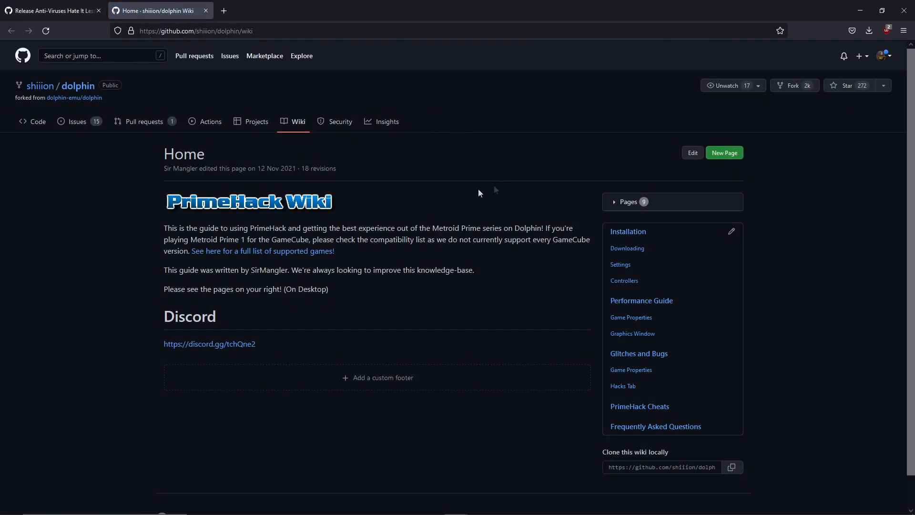
{"action": "mouse_move", "coordinate": [617, 387]}
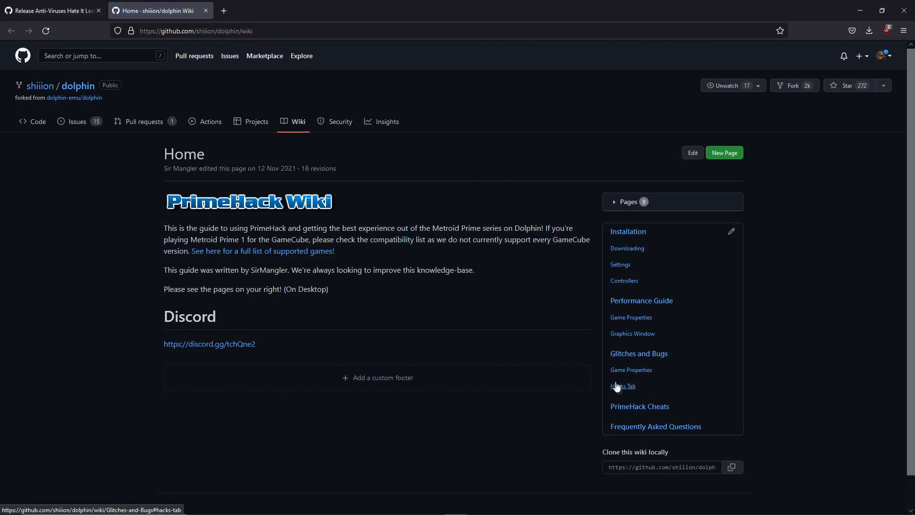
Step: Open the wiki's Frequently Asked Questions page and scroll to the field of view answers
{"action": "left_click", "coordinate": [656, 426]}
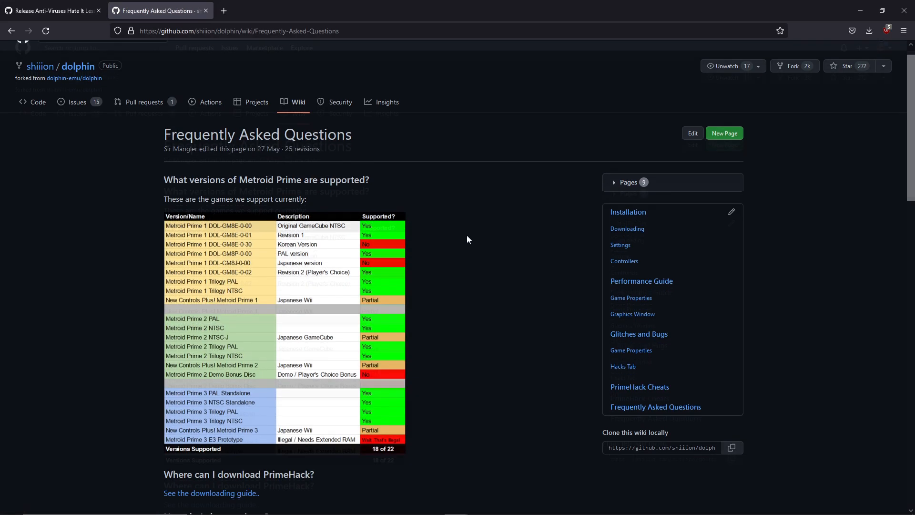
{"action": "scroll", "scroll_direction": "down", "scroll_amount": 3}
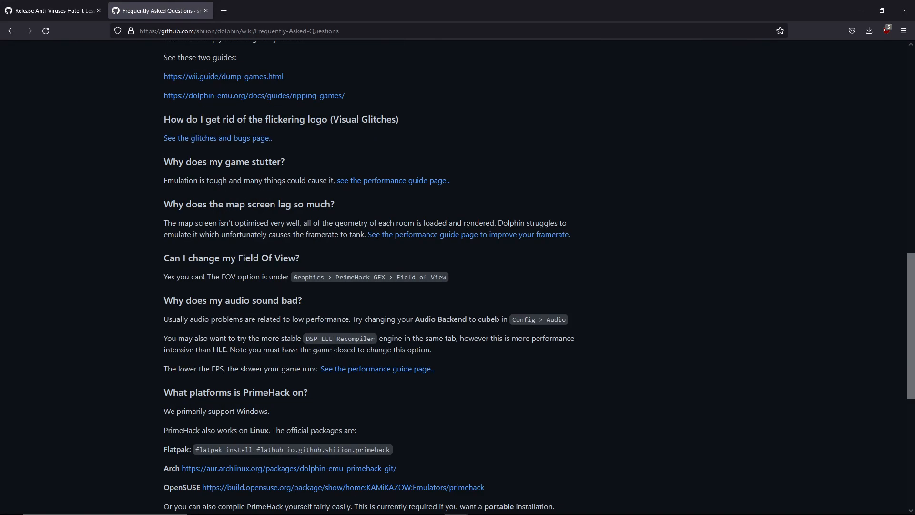
{"action": "scroll", "scroll_direction": "down", "scroll_amount": 3}
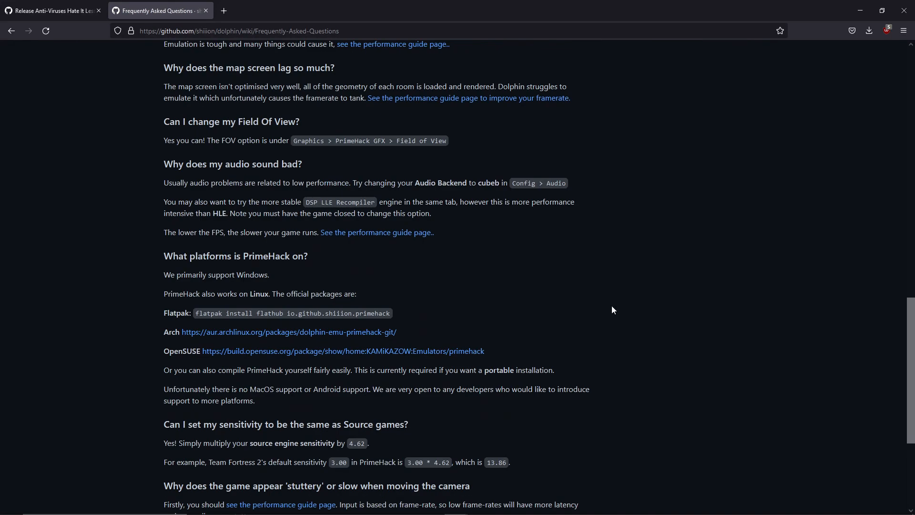